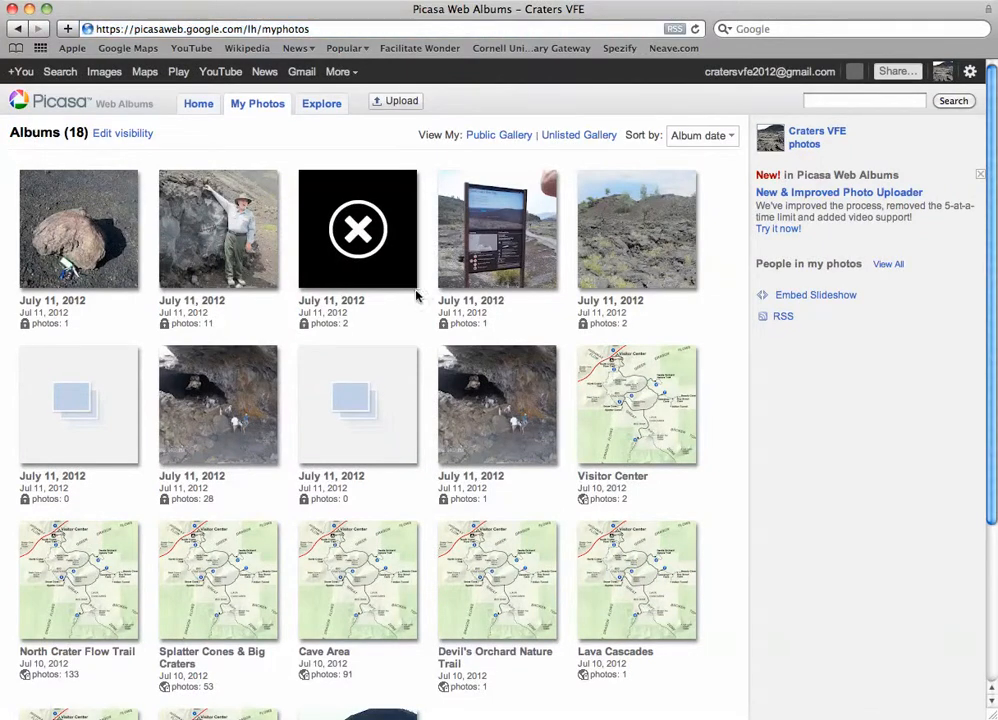
pyautogui.moveTo(427, 261)
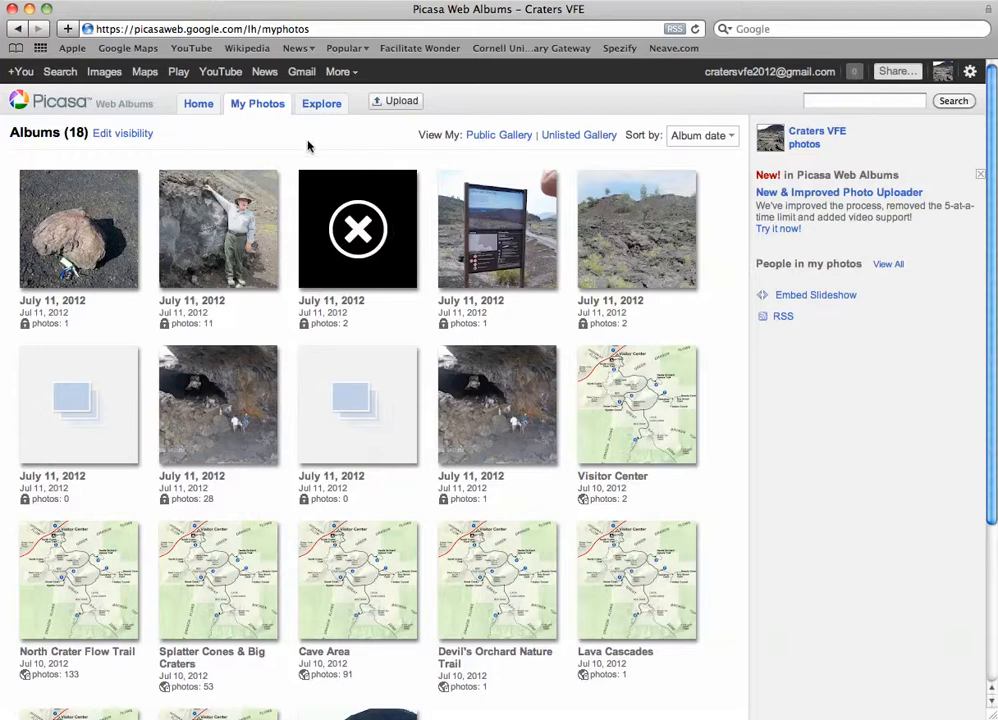
# Scroll the Splatter Cones & Big Craters album, then go to the Upload Photos and Videos page.
pyautogui.scroll(-3)
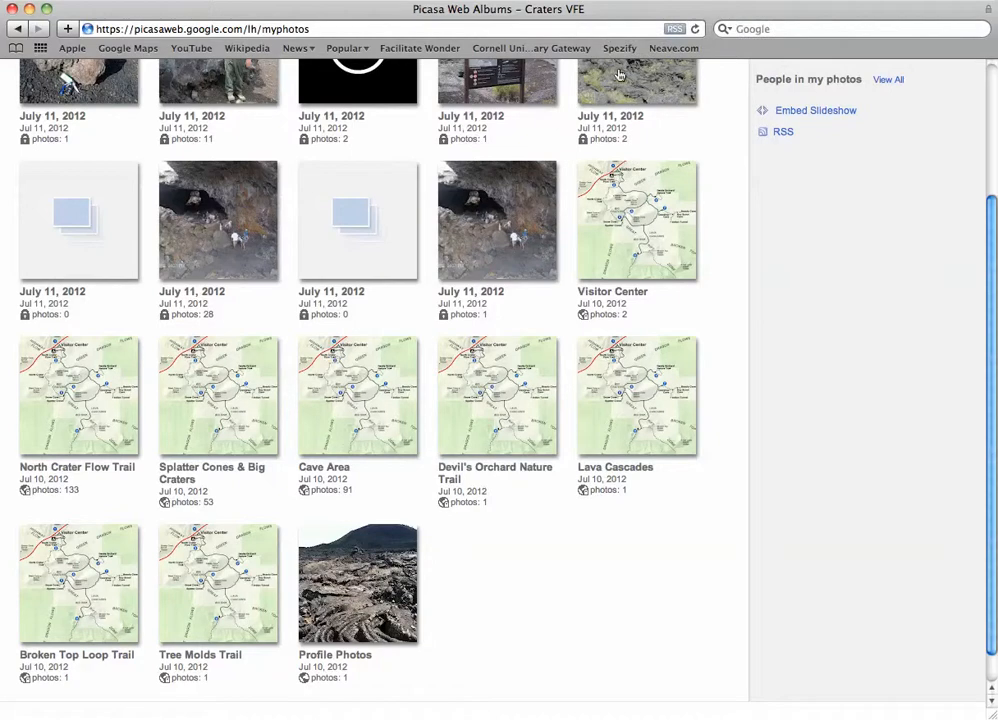
pyautogui.moveTo(185, 287)
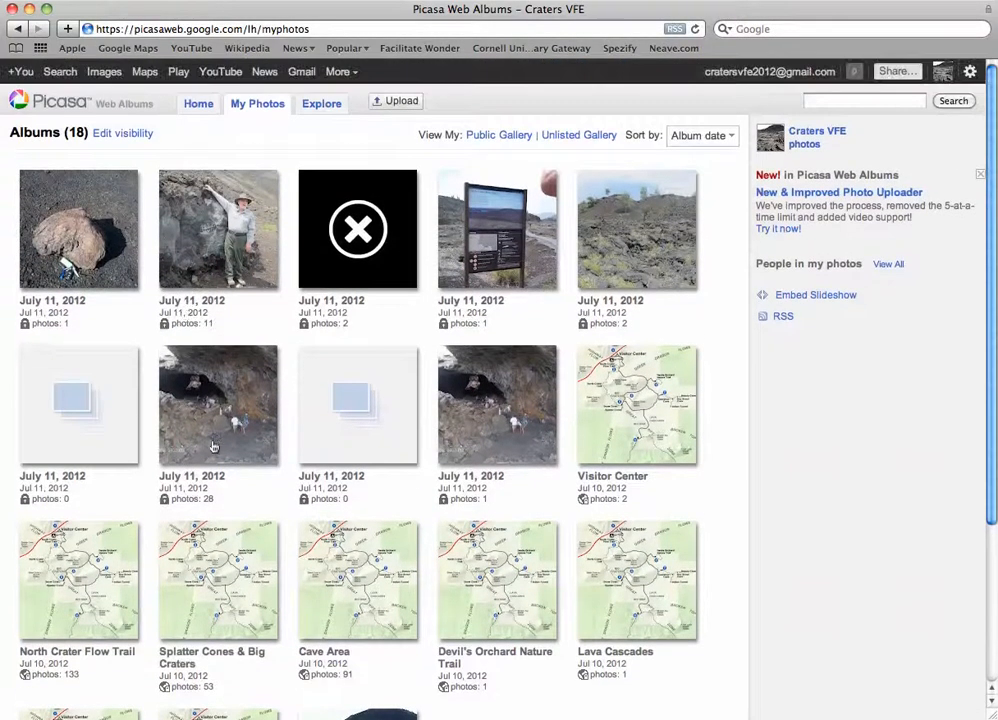
pyautogui.moveTo(697, 400)
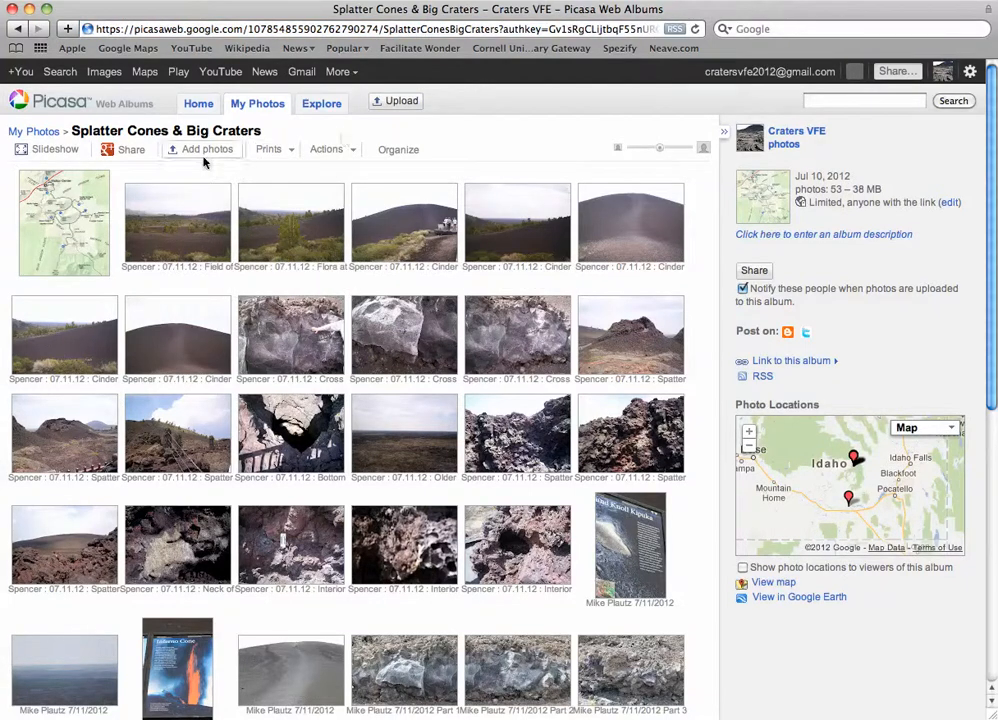
pyautogui.moveTo(361, 119)
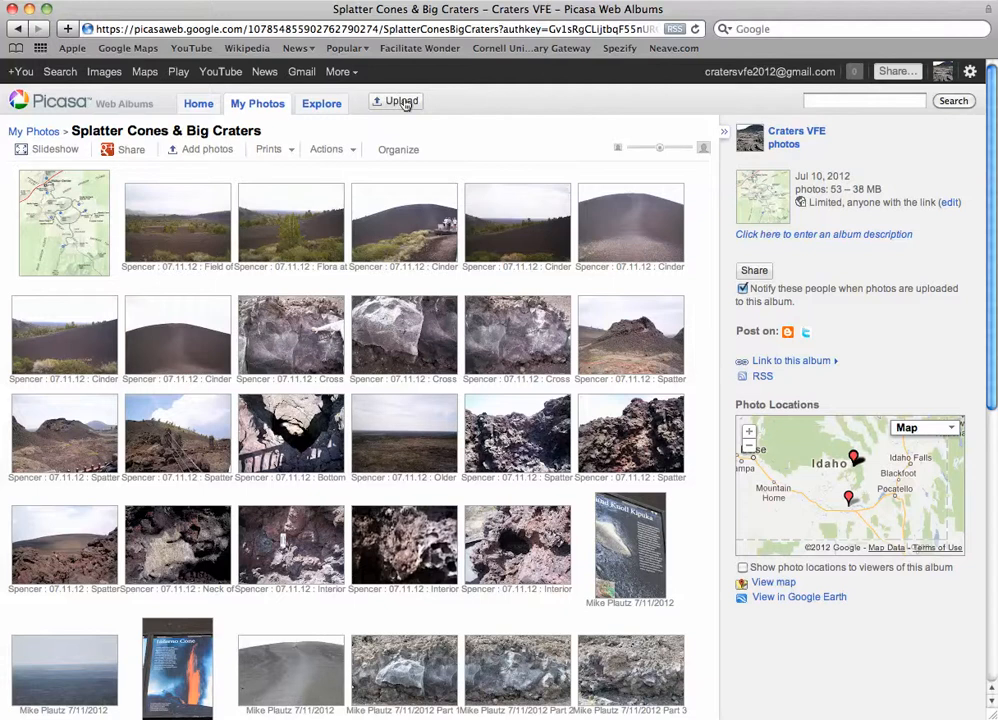
pyautogui.click(396, 101)
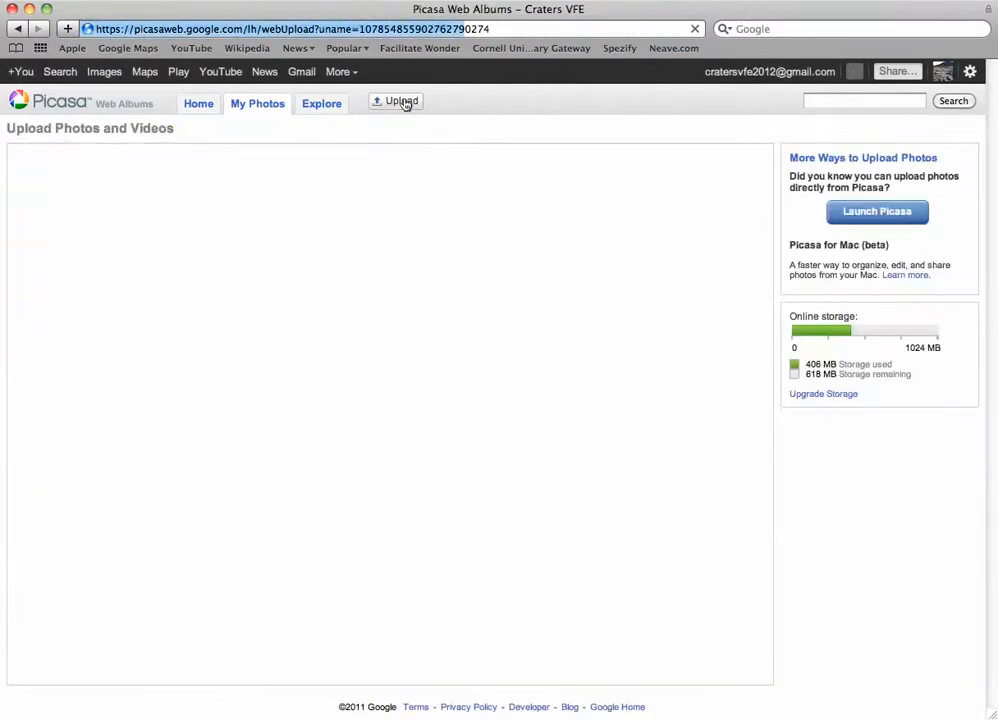
# Choose Splatter Cones & Big Craters as the upload album and return to its album page.
pyautogui.click(399, 101)
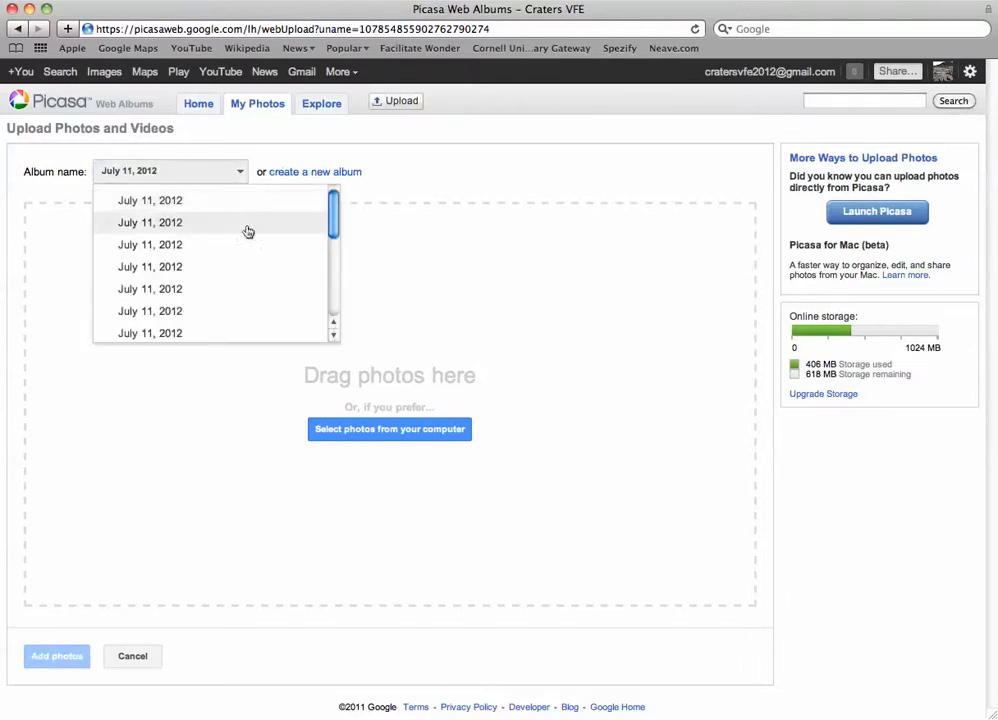
pyautogui.scroll(-3)
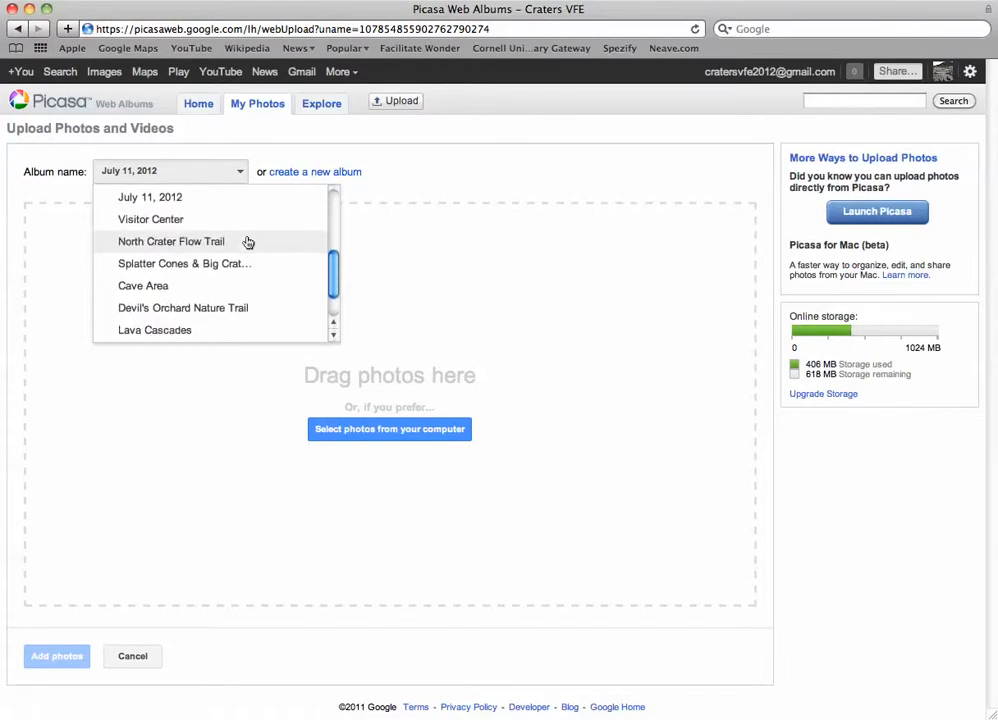
pyautogui.click(184, 263)
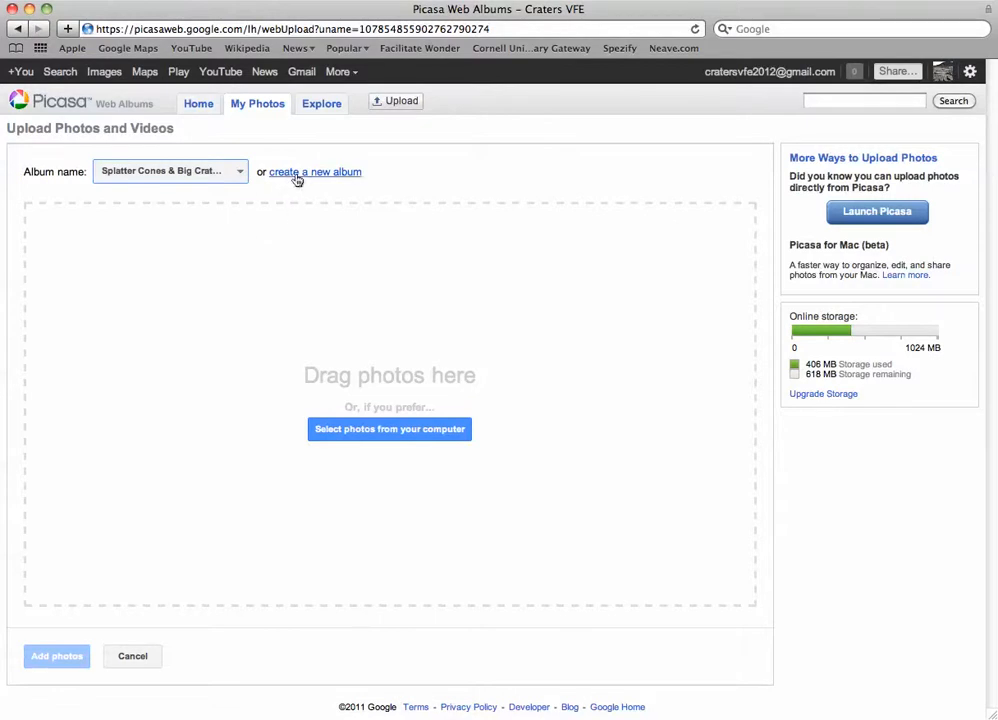
pyautogui.moveTo(92, 95)
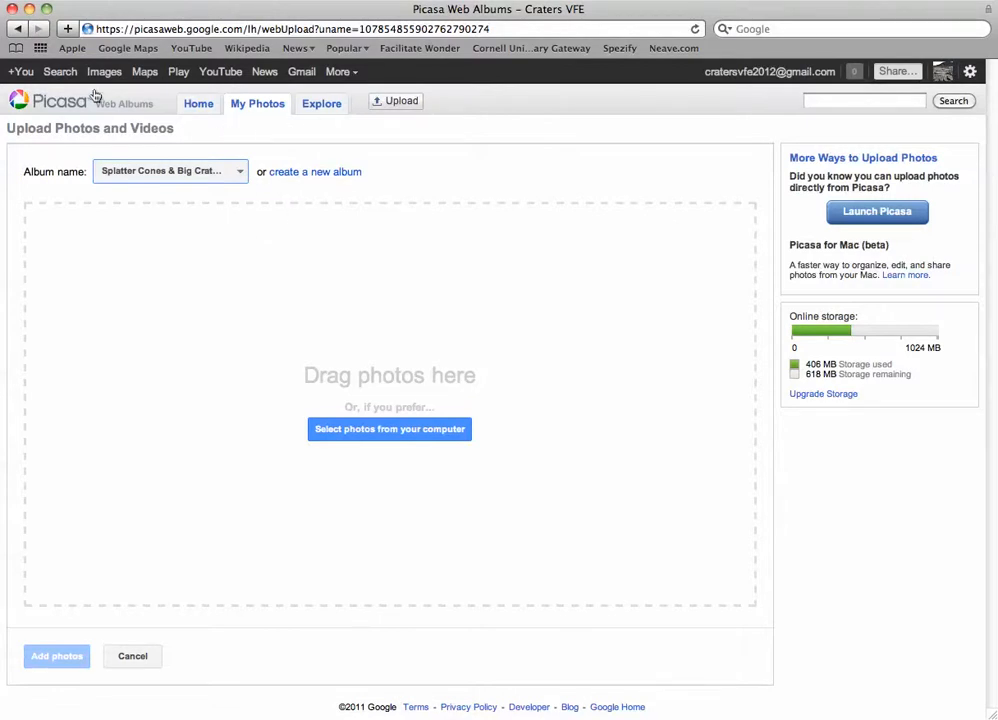
pyautogui.click(56, 656)
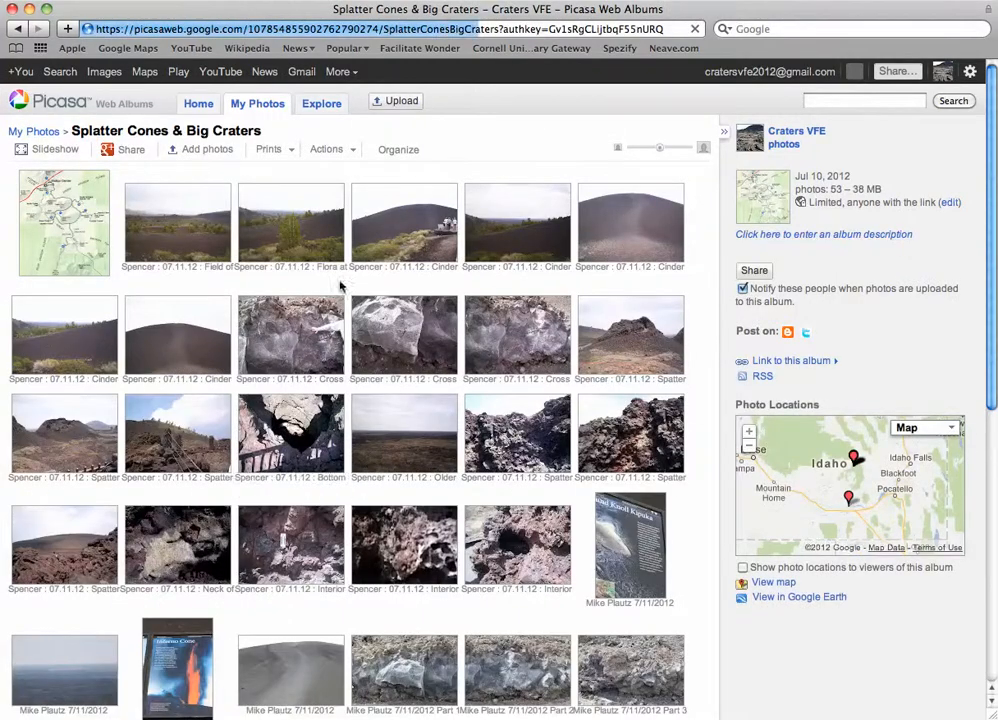
# Select 24 photos from the computer and begin uploading them to Splatter Cones & Big Craters.
pyautogui.click(205, 149)
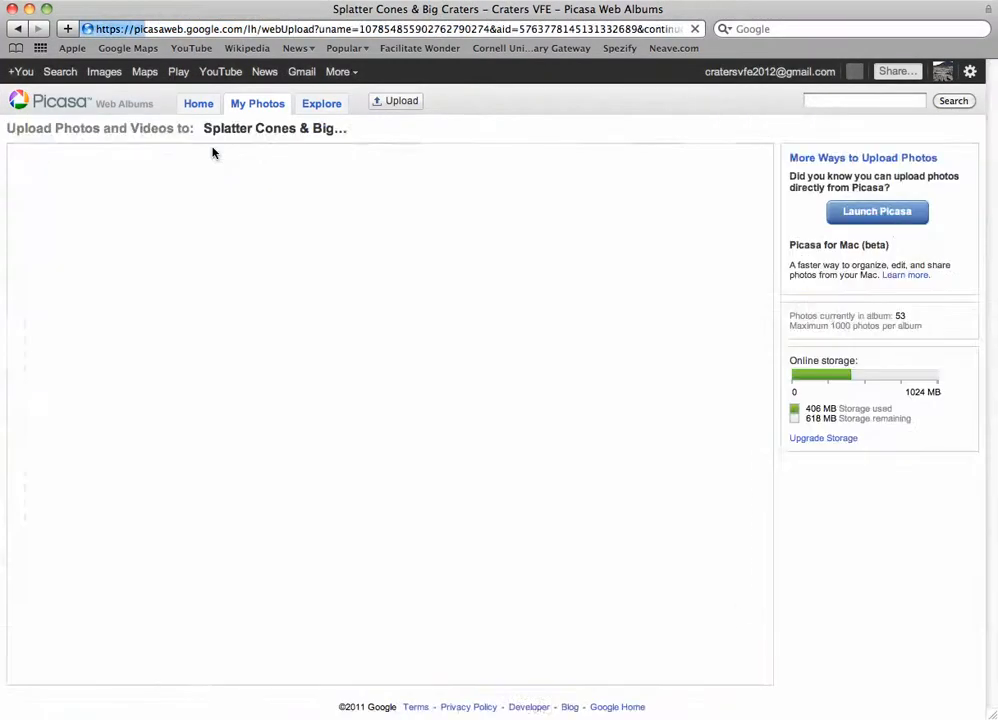
pyautogui.click(394, 100)
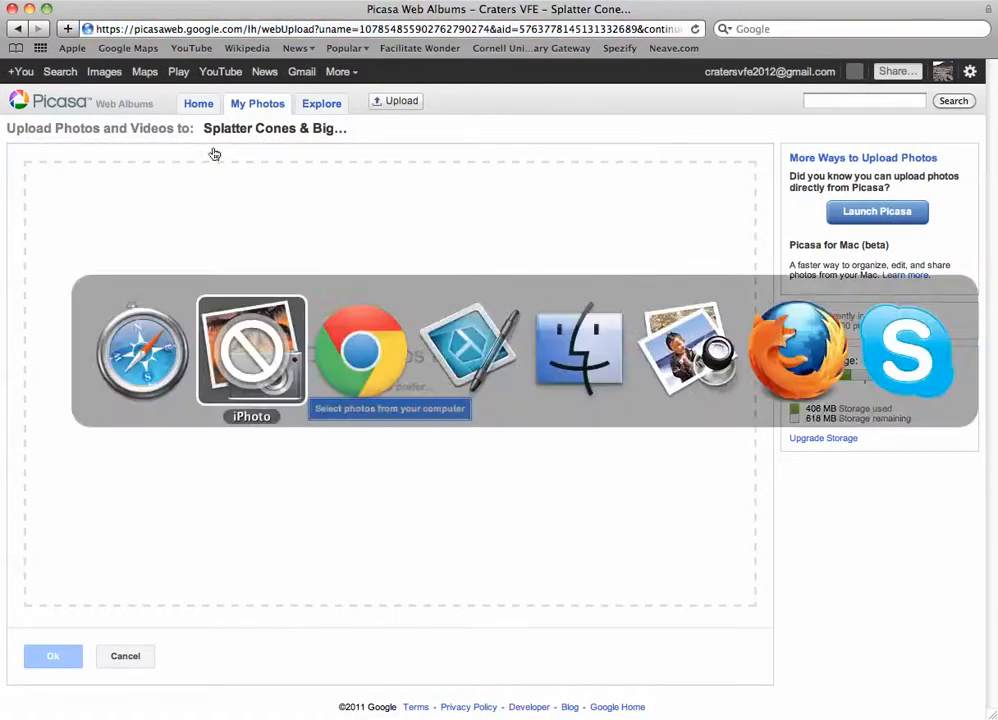
pyautogui.click(251, 350)
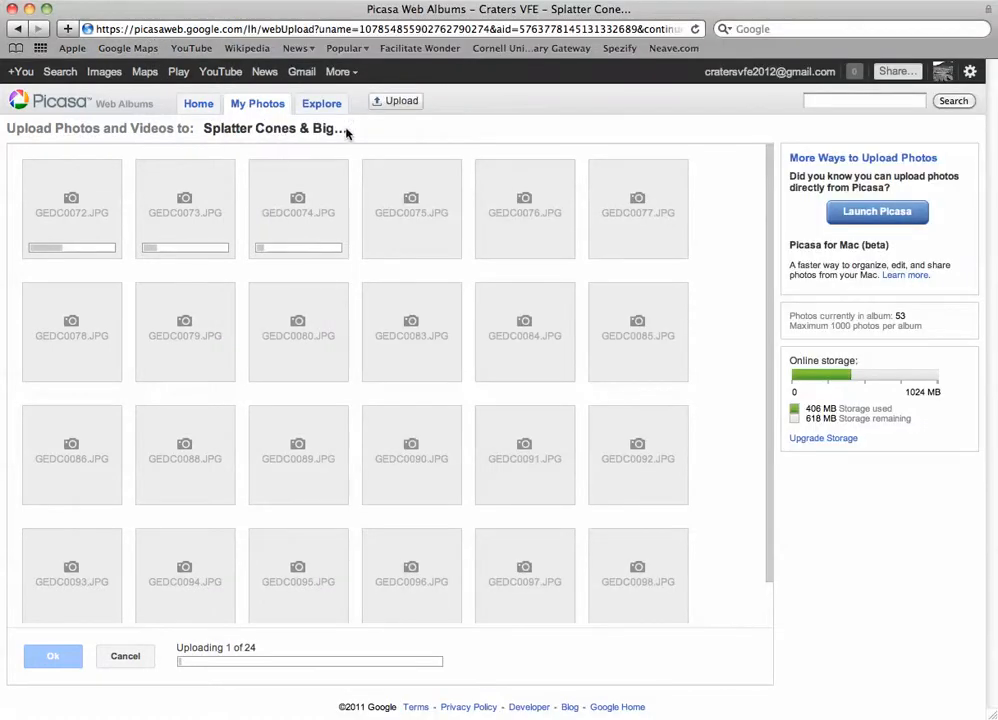
pyautogui.moveTo(277, 161)
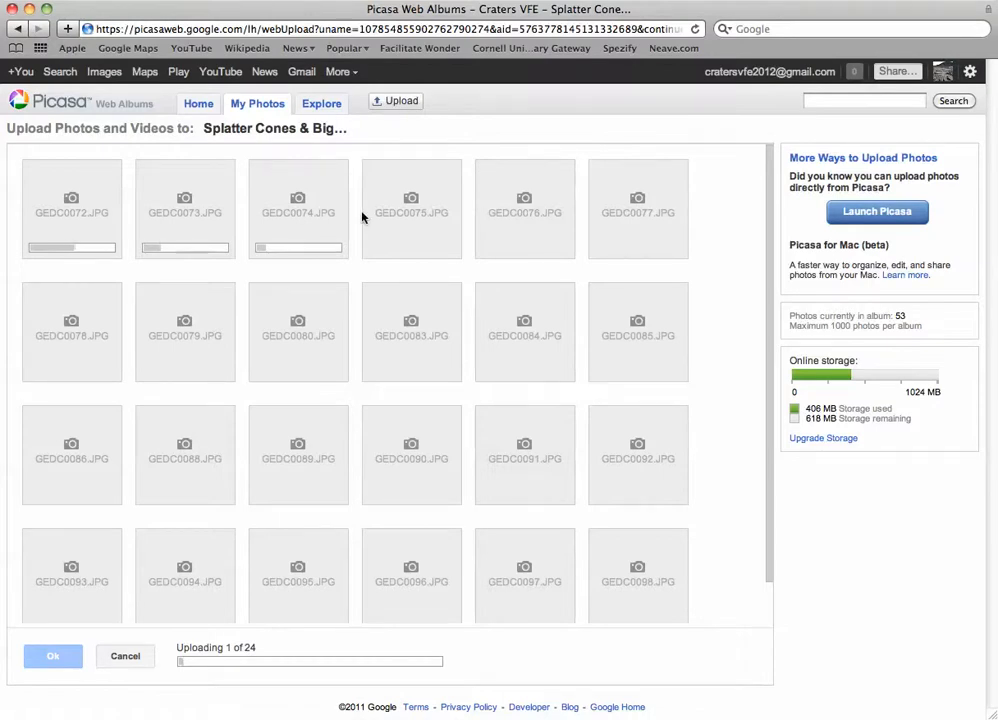
pyautogui.moveTo(418, 123)
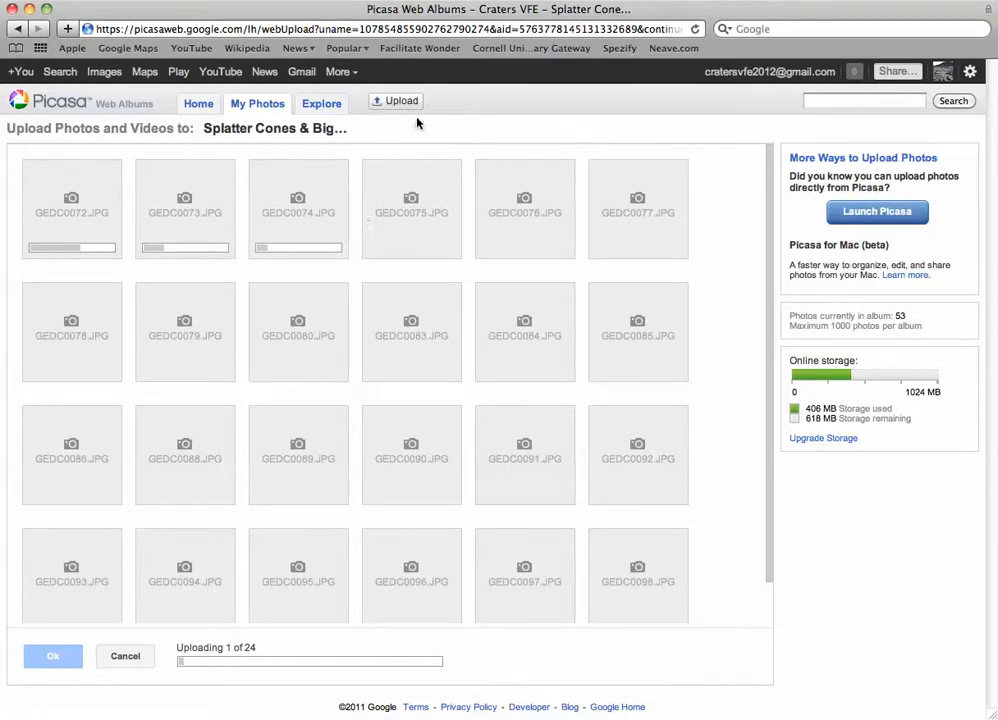